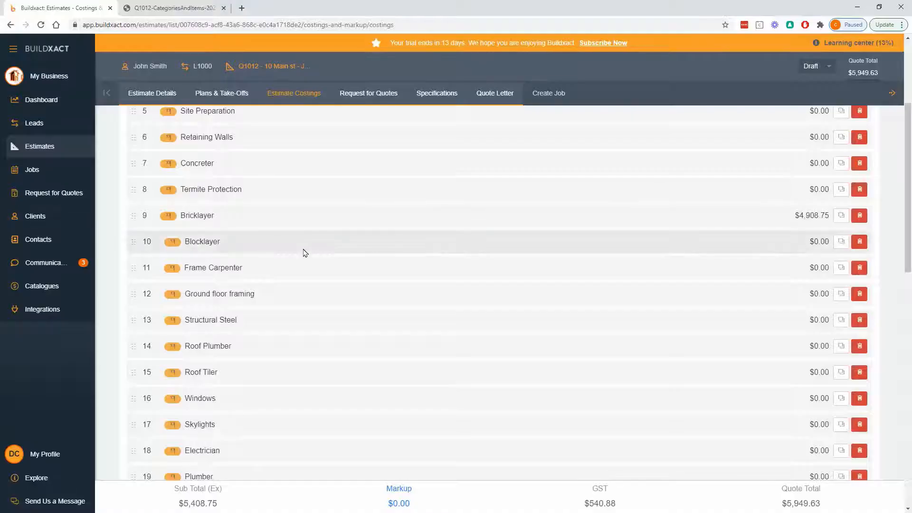
Expand the Bricklayer category and switch its 24 item lines, including Bricks, into bulk edit
left_click(197, 216)
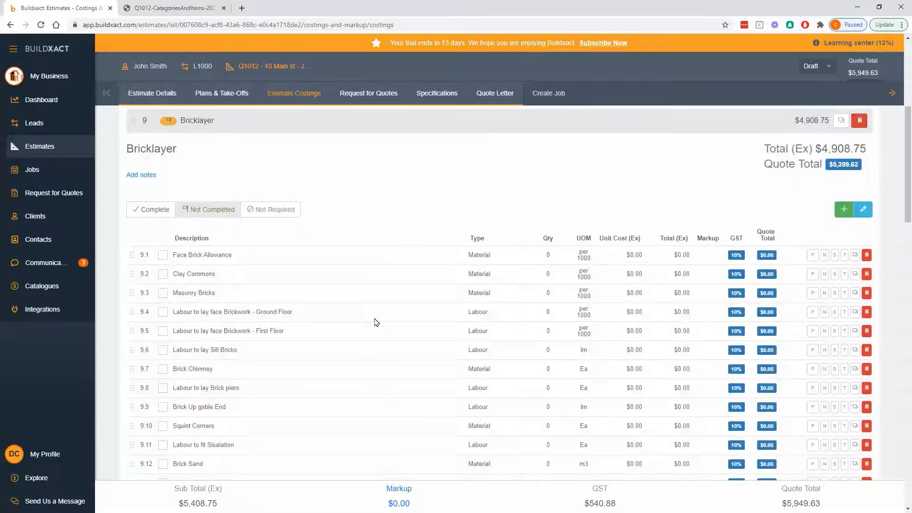
scroll("down", 3)
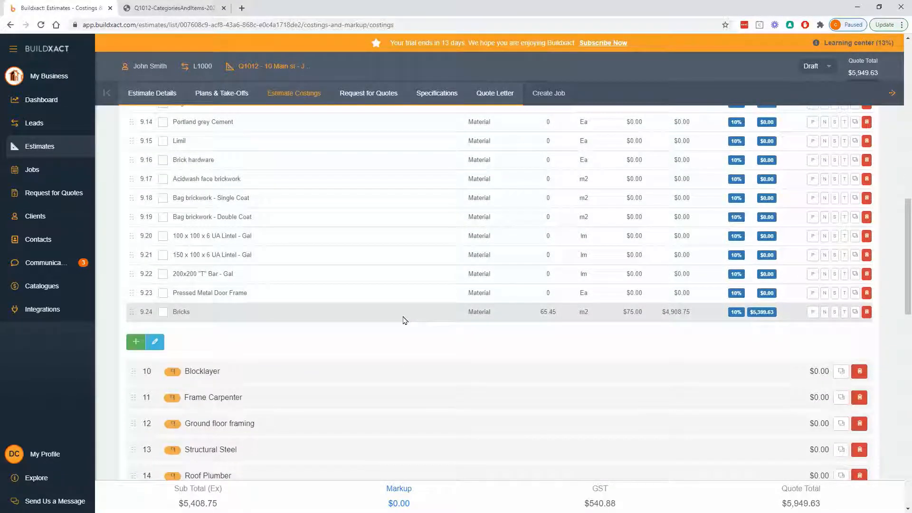
left_click(155, 342)
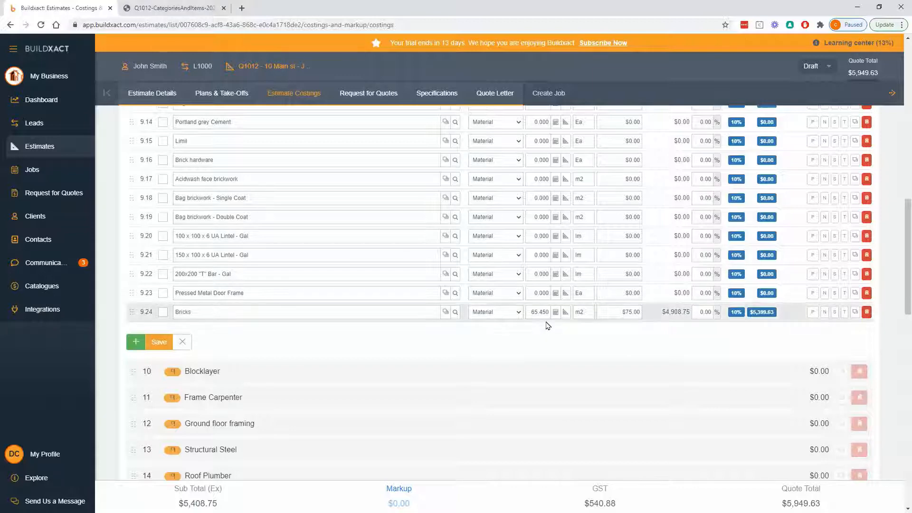
mouse_move(556, 311)
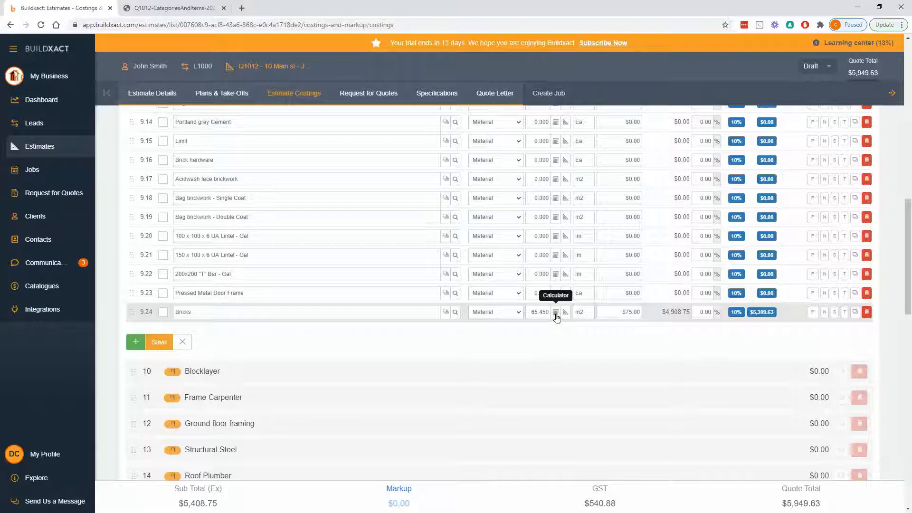
Start a Bricks quantity formula using the Bricks takeoff measurement (65.45 m2)
left_click(555, 312)
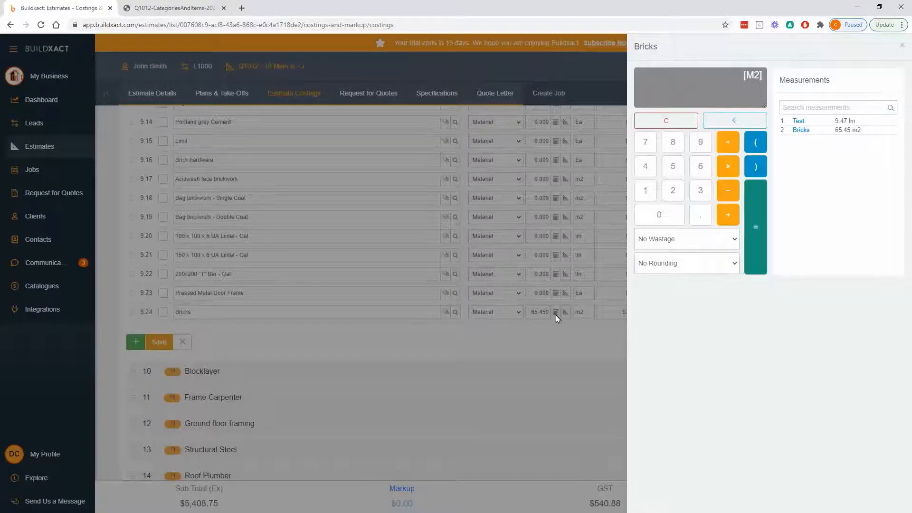
mouse_move(781, 182)
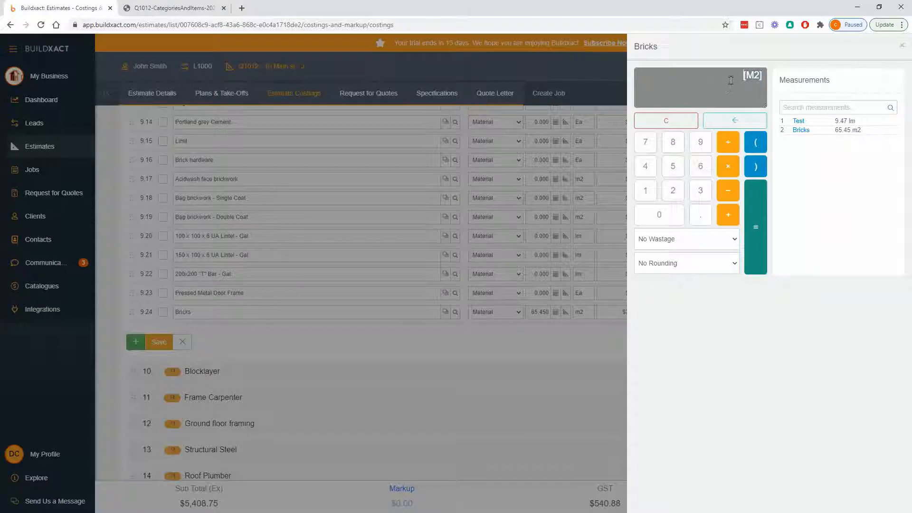
mouse_move(768, 85)
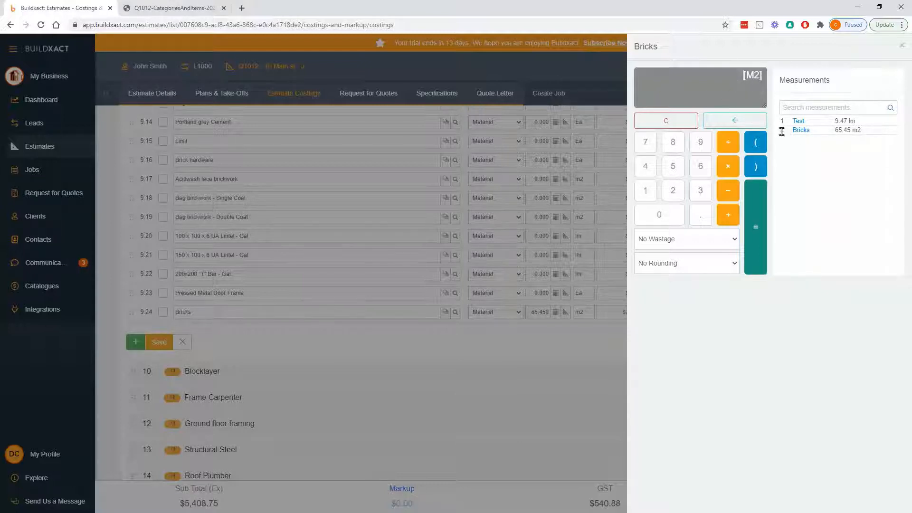
left_click(801, 130)
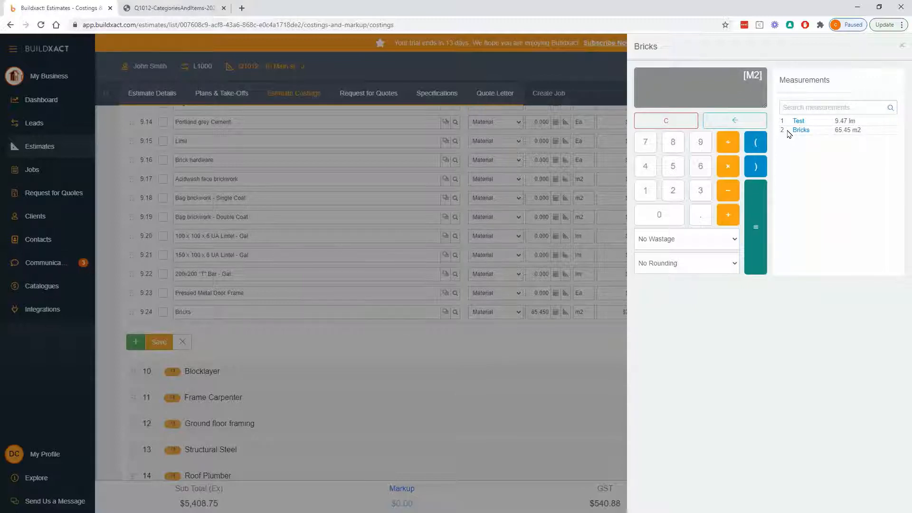
mouse_move(815, 161)
type("*2")
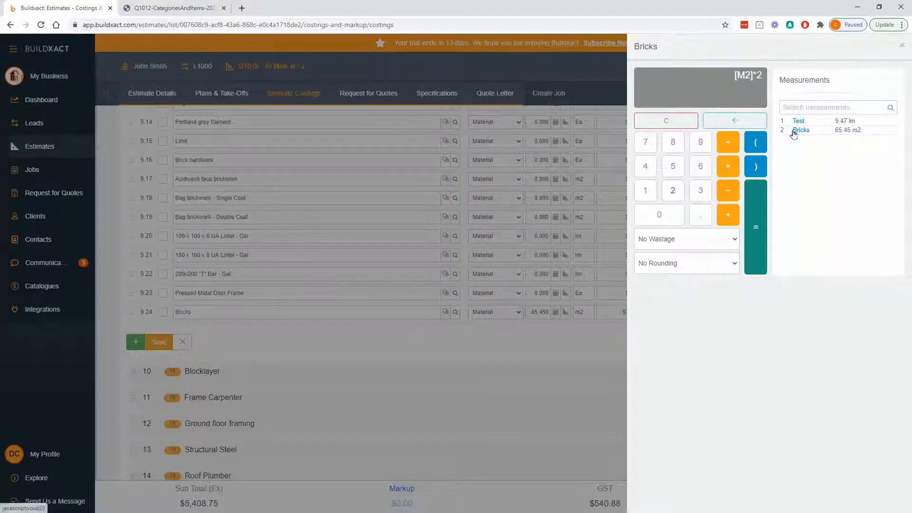
mouse_move(816, 135)
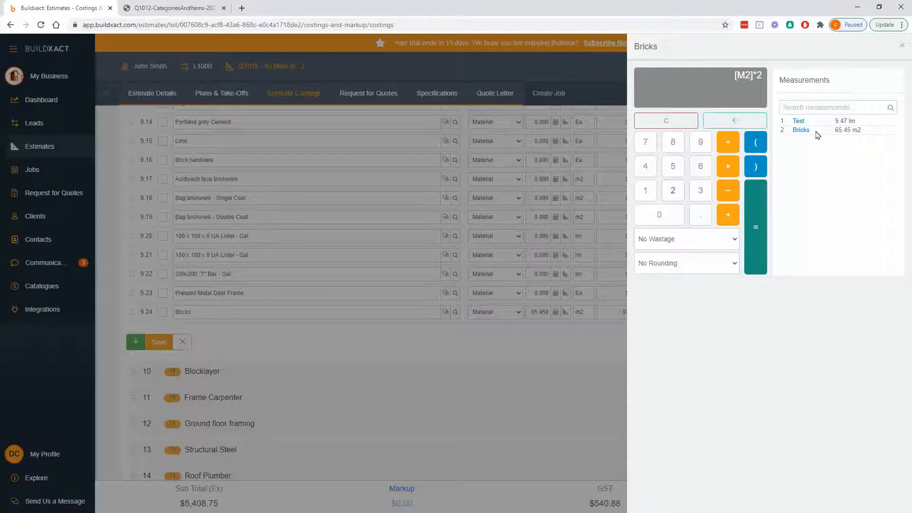
Reduce the formula to the Bricks measurement alone, with 5% wastage and Round Up
left_click(734, 120)
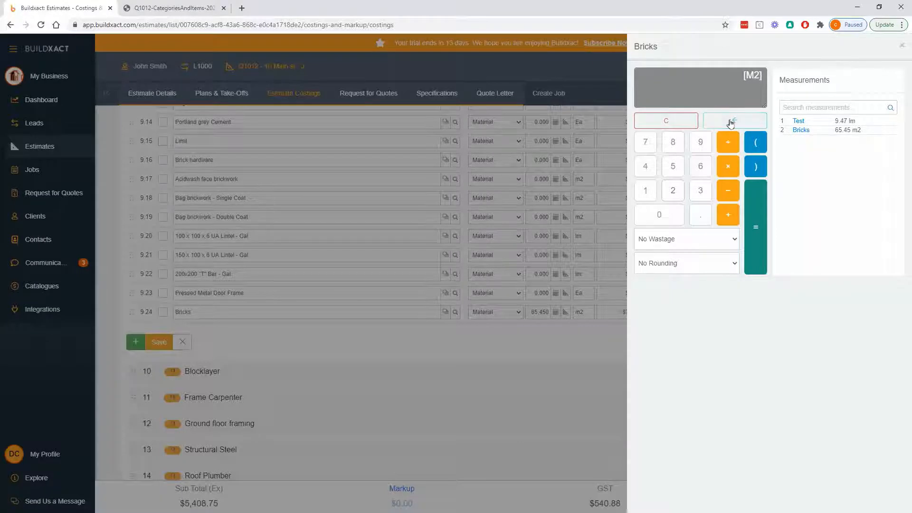
left_click(686, 262)
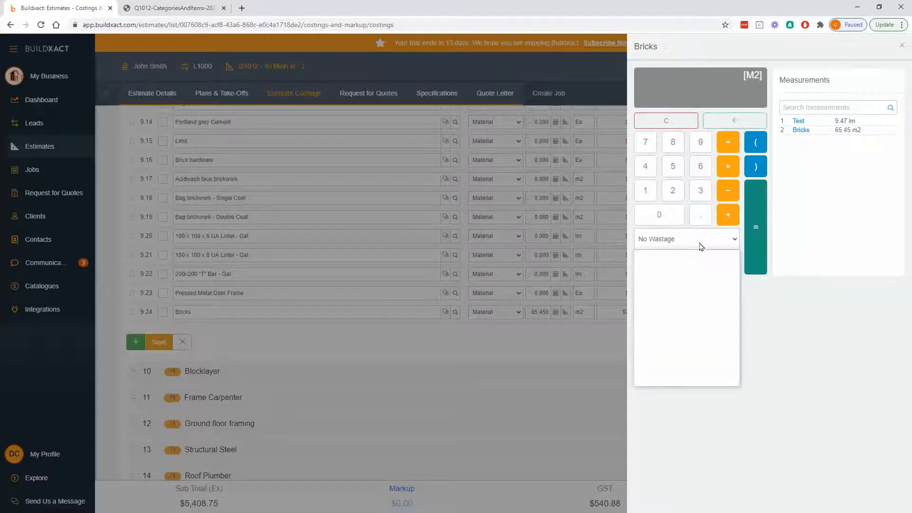
left_click(685, 239)
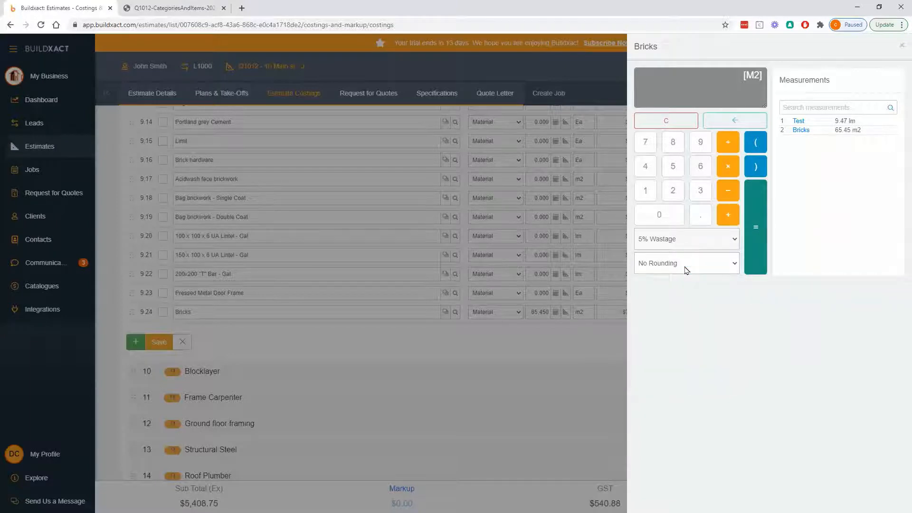
left_click(685, 263)
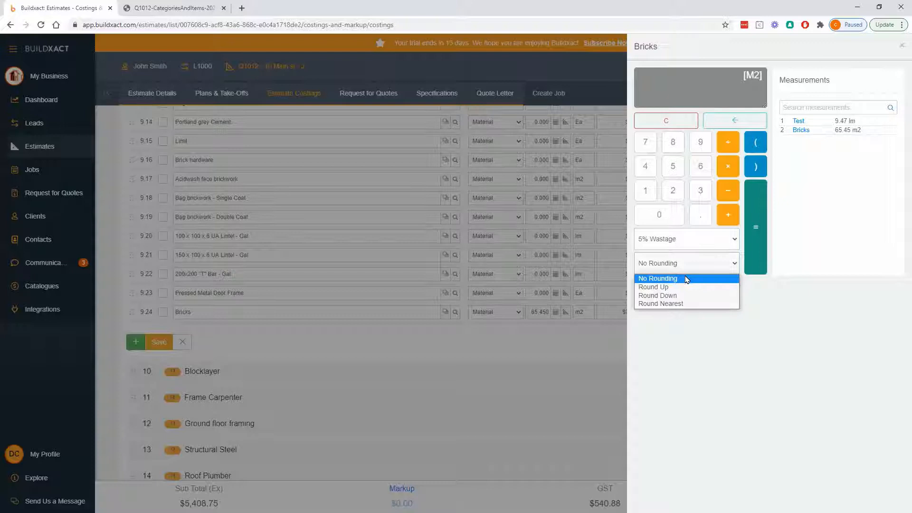
mouse_move(673, 240)
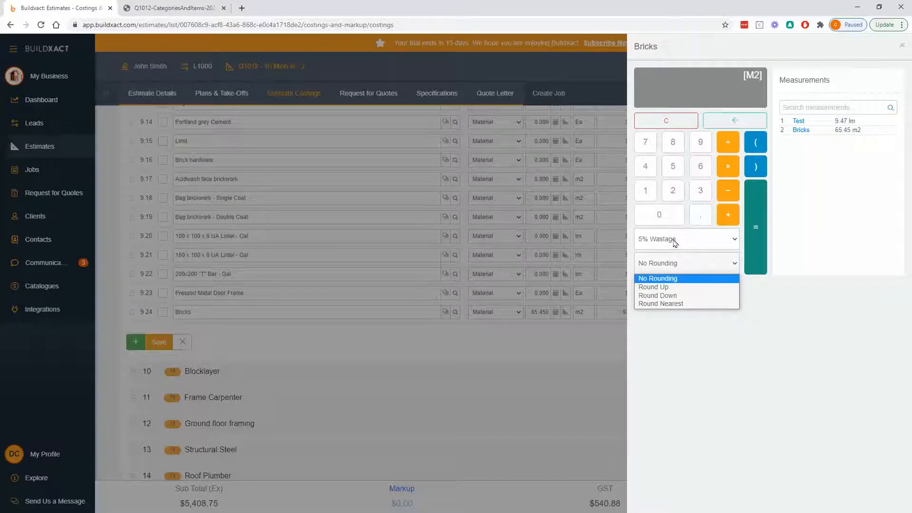
left_click(654, 287)
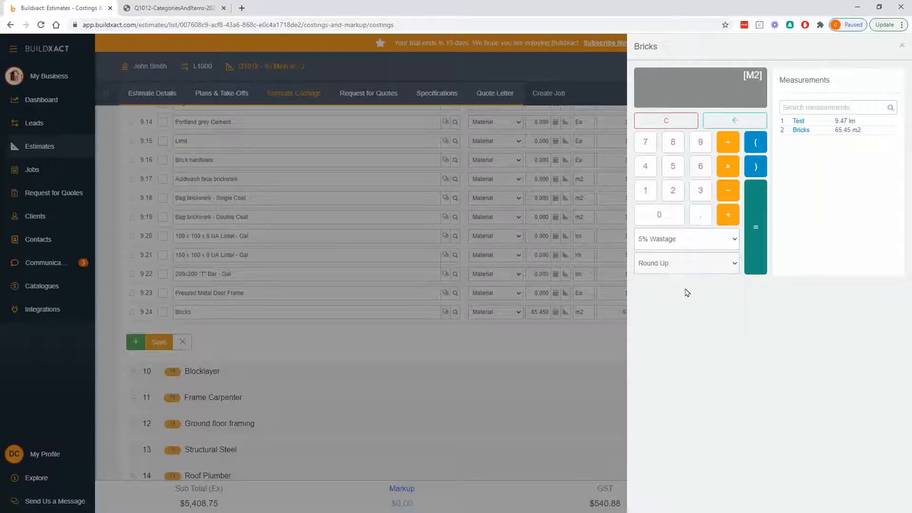
mouse_move(744, 299)
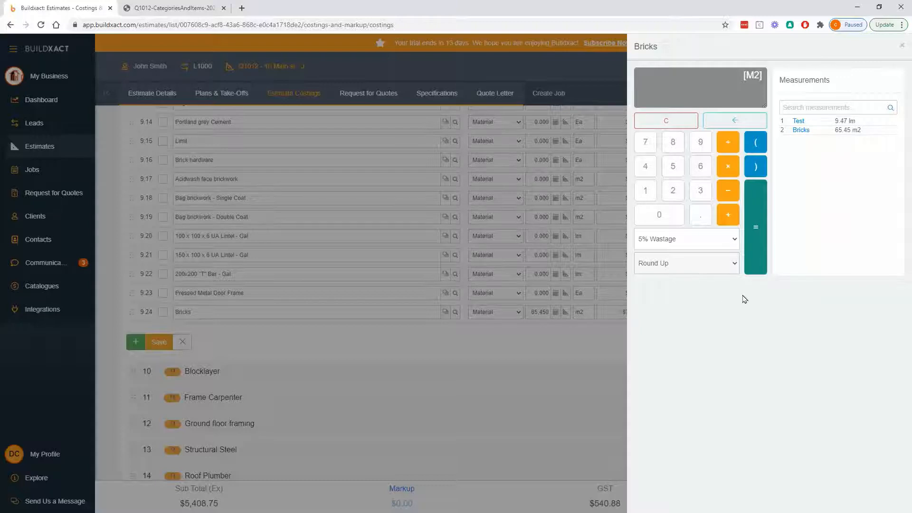
mouse_move(755, 227)
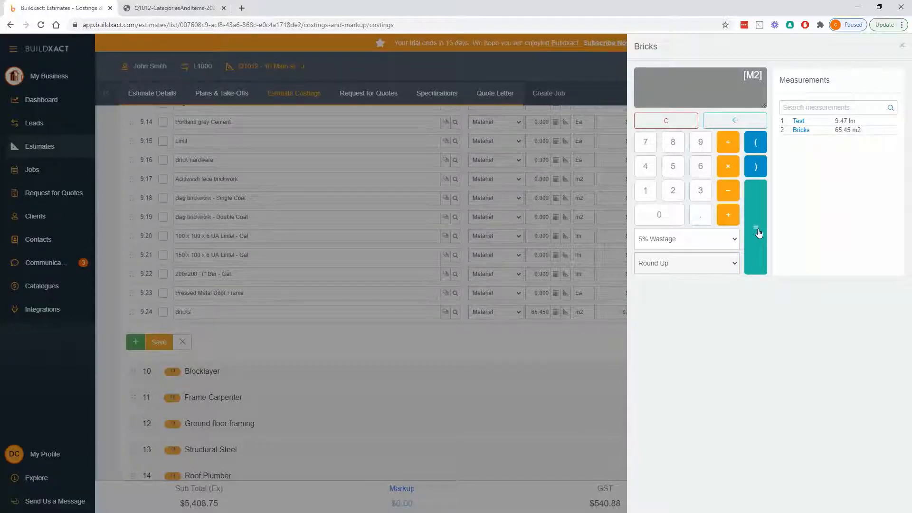
mouse_move(420, 211)
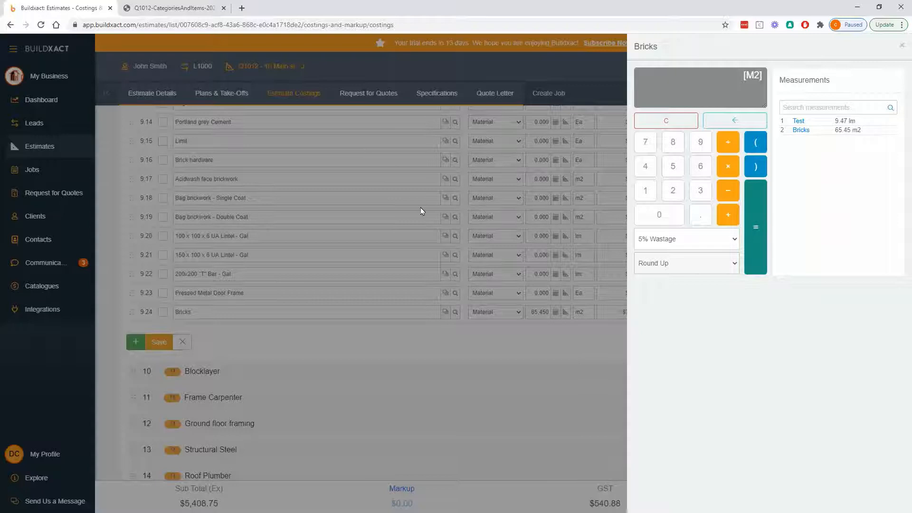
mouse_move(488, 364)
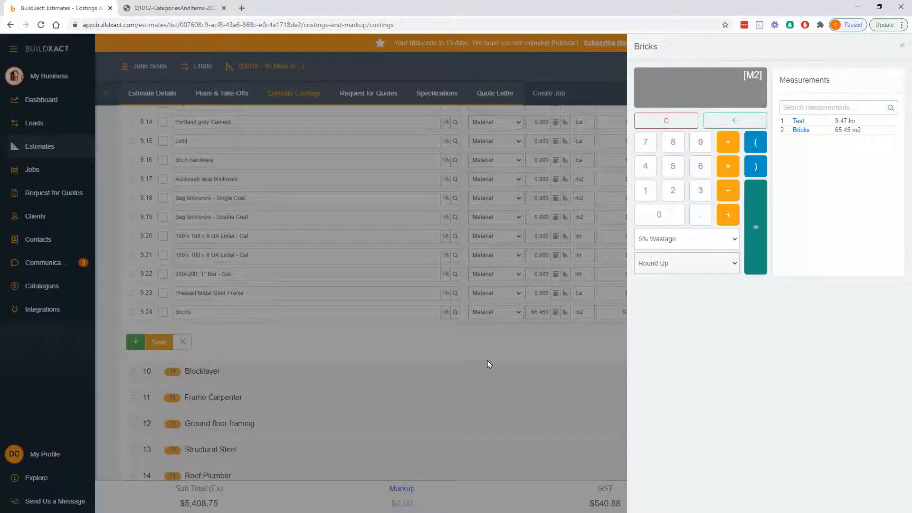
mouse_move(557, 314)
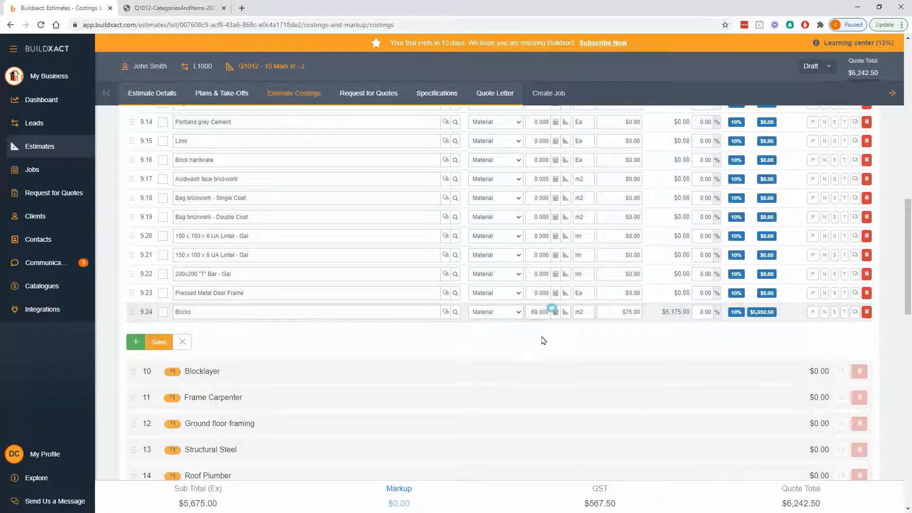
mouse_move(551, 309)
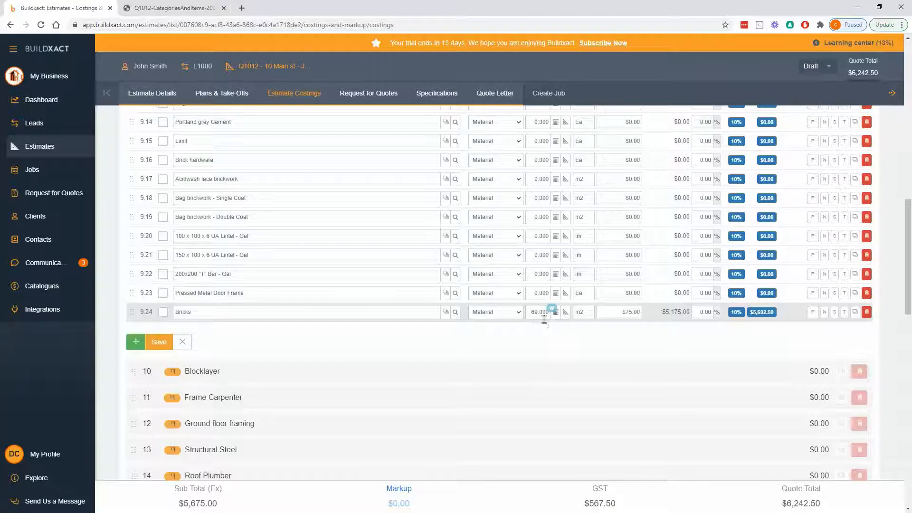
mouse_move(552, 311)
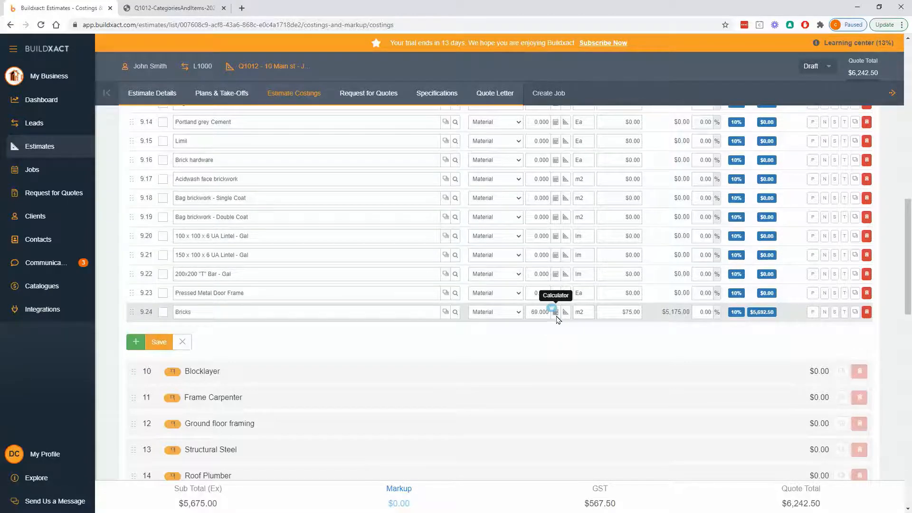
left_click(552, 312)
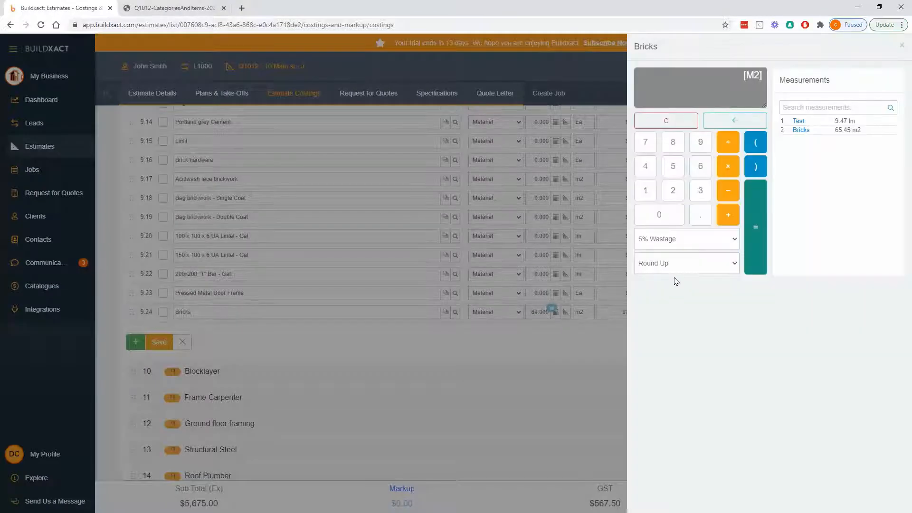
mouse_move(710, 250)
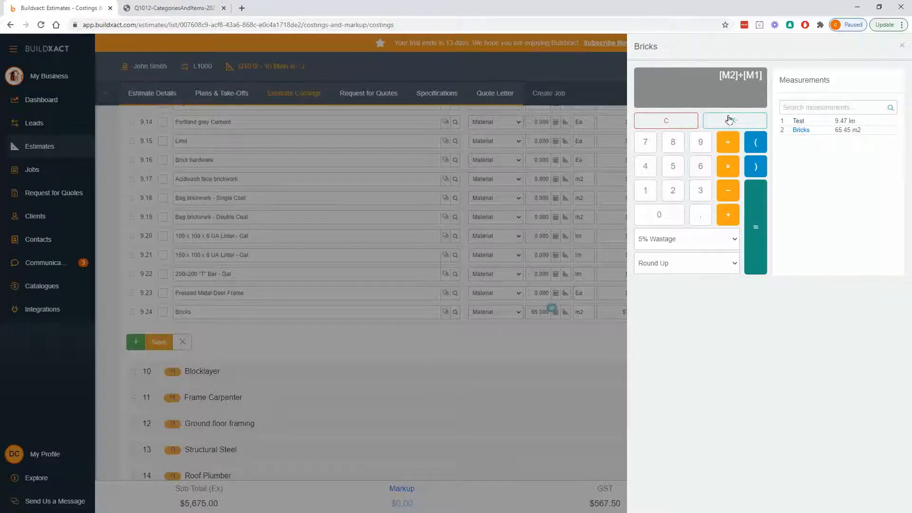
left_click(734, 120)
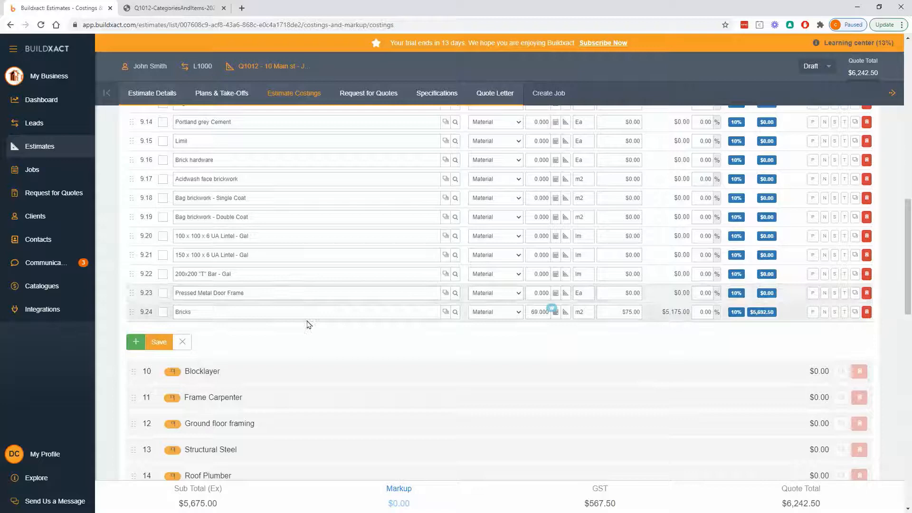
mouse_move(134, 341)
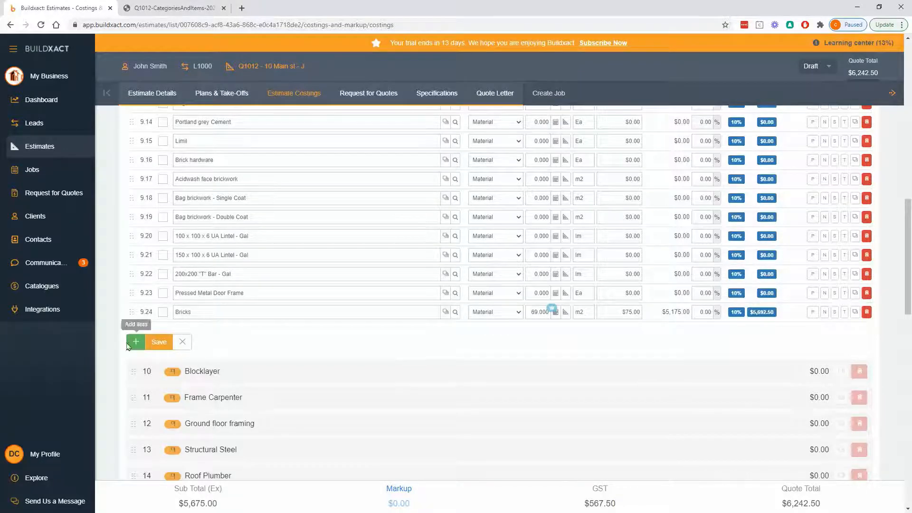
Name the new item 'Bricks labour' and set its unit cost to $52 per m2
left_click(136, 341)
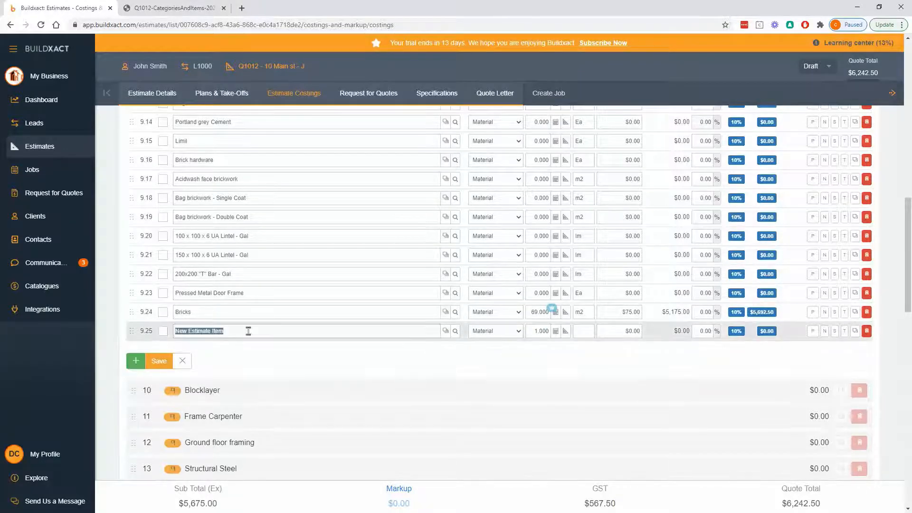
type("B")
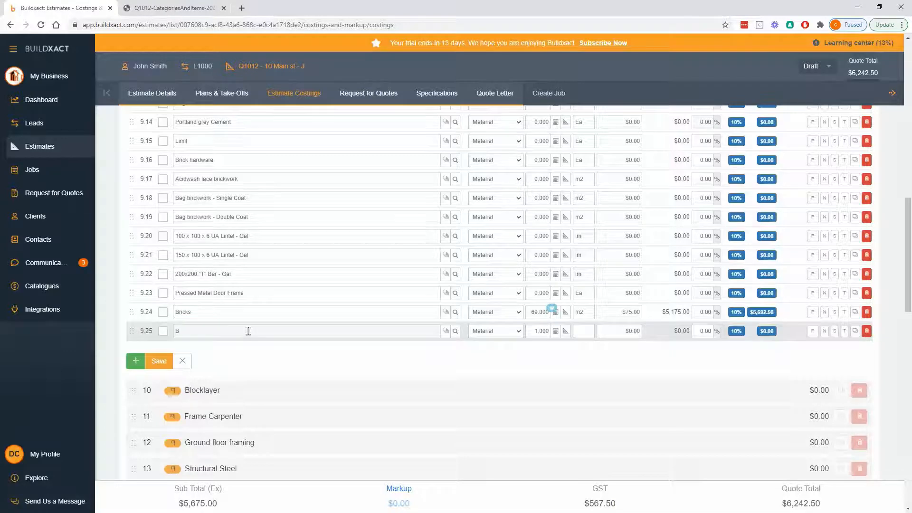
type("ricks")
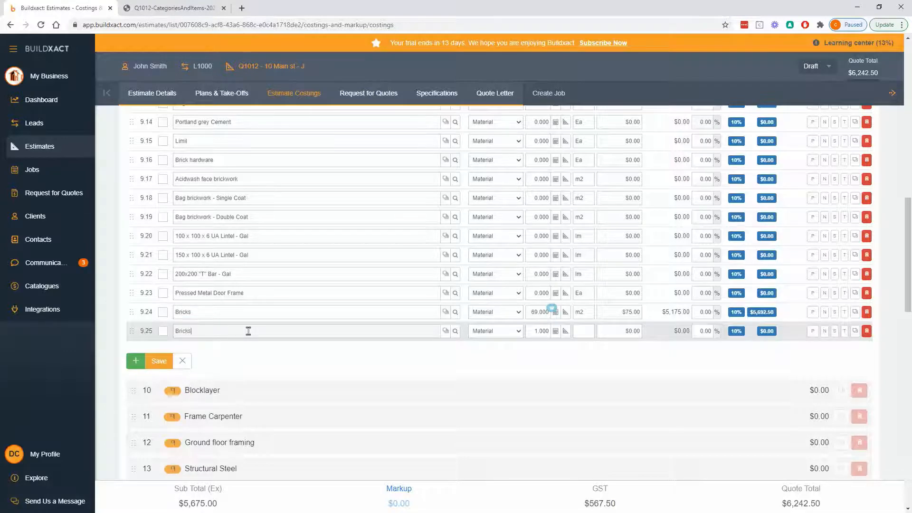
type("labour")
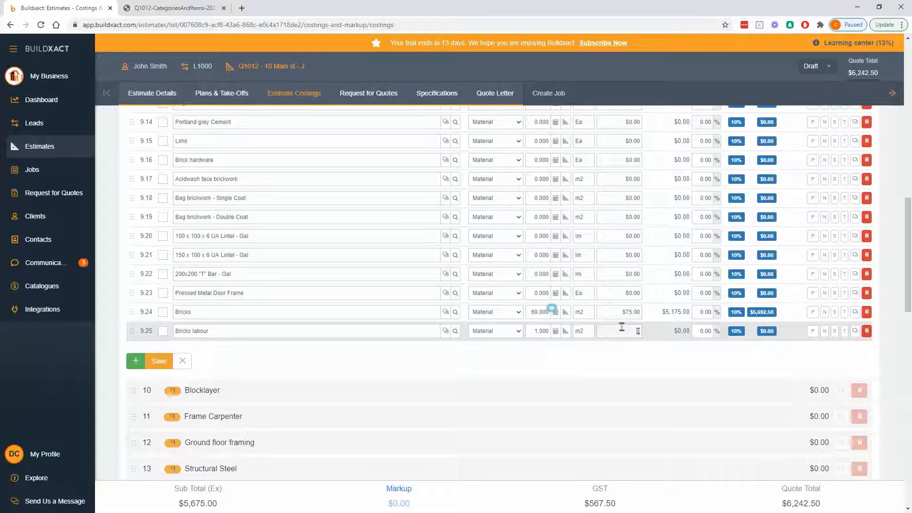
type("52.00")
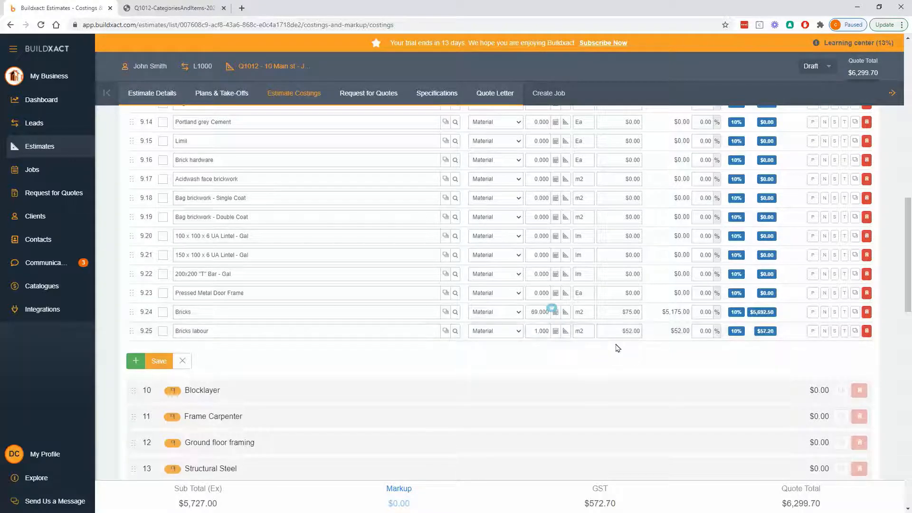
mouse_move(555, 331)
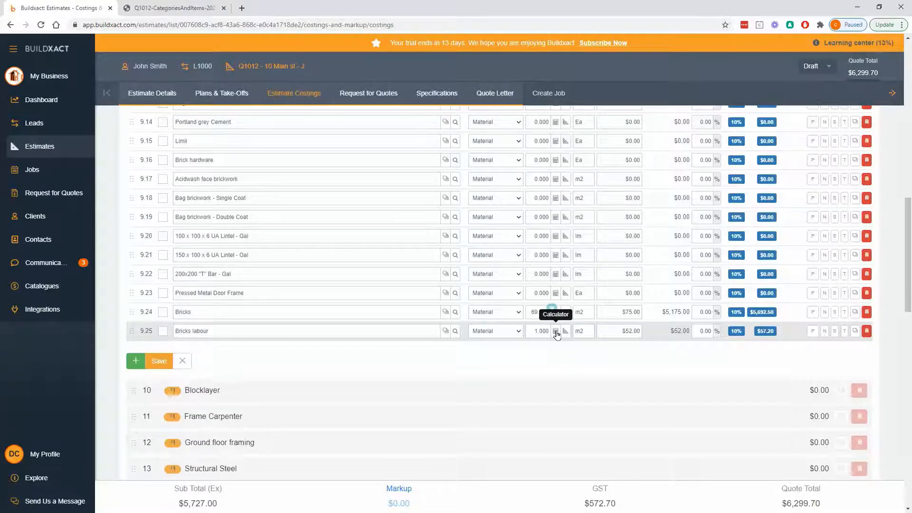
Set the Bricks labour quantity to the Bricks takeoff measurement, 65.45 m2 for $3,403.40
left_click(555, 330)
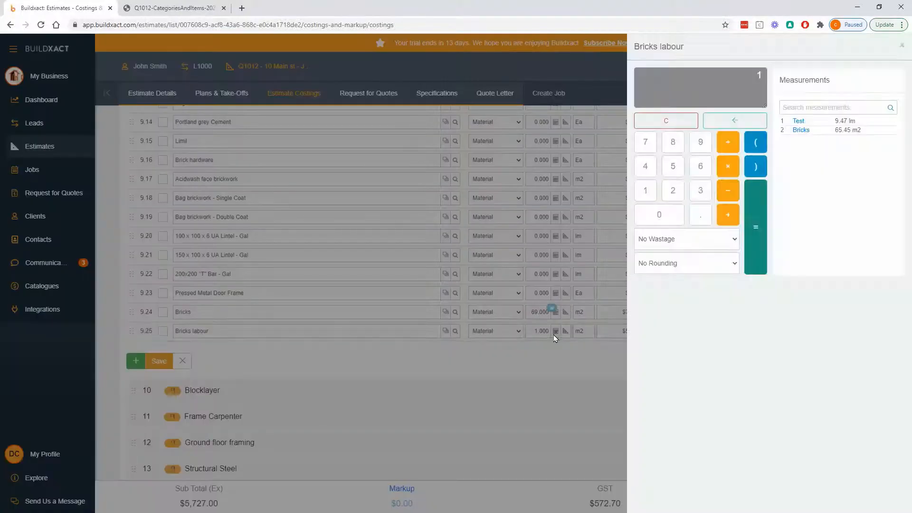
mouse_move(512, 358)
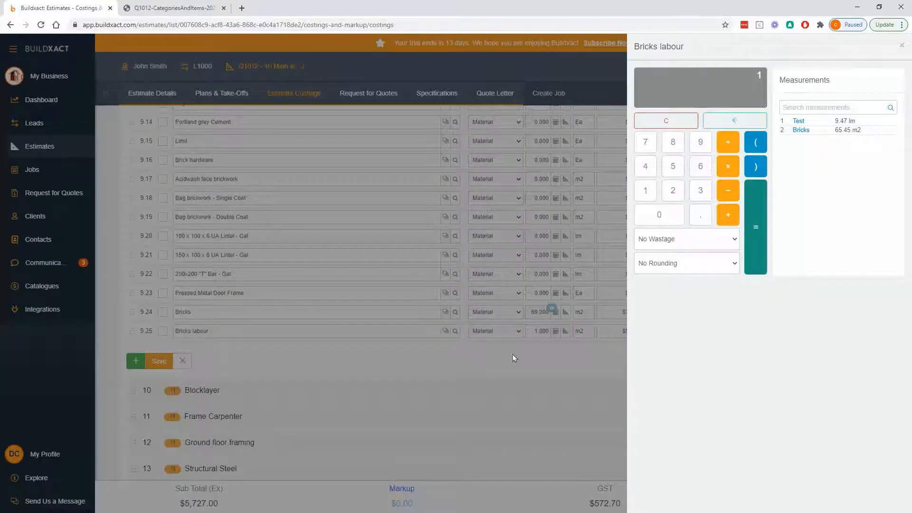
mouse_move(522, 360)
type("6451")
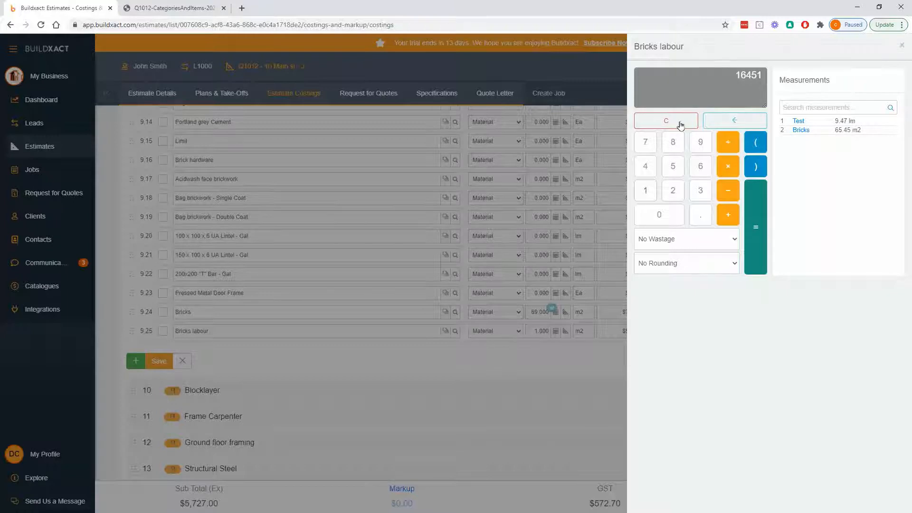
left_click(665, 120)
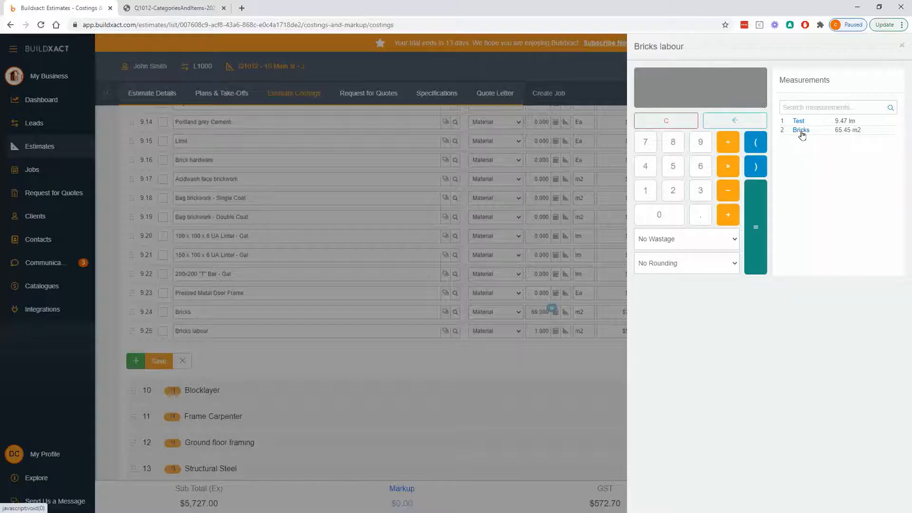
left_click(801, 130)
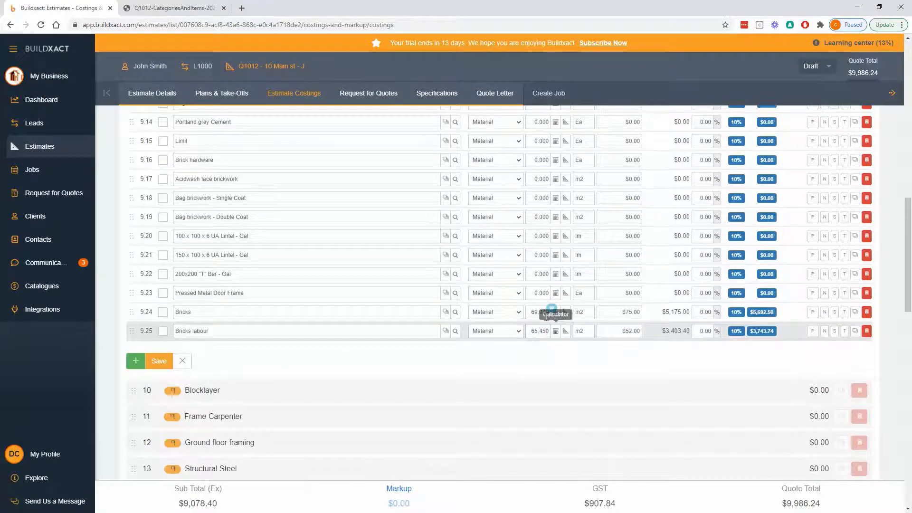
mouse_move(535, 343)
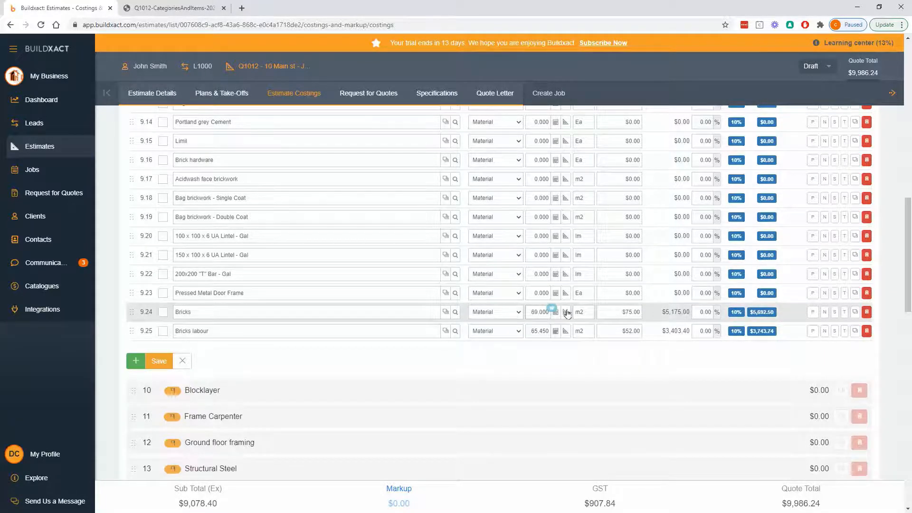
mouse_move(557, 361)
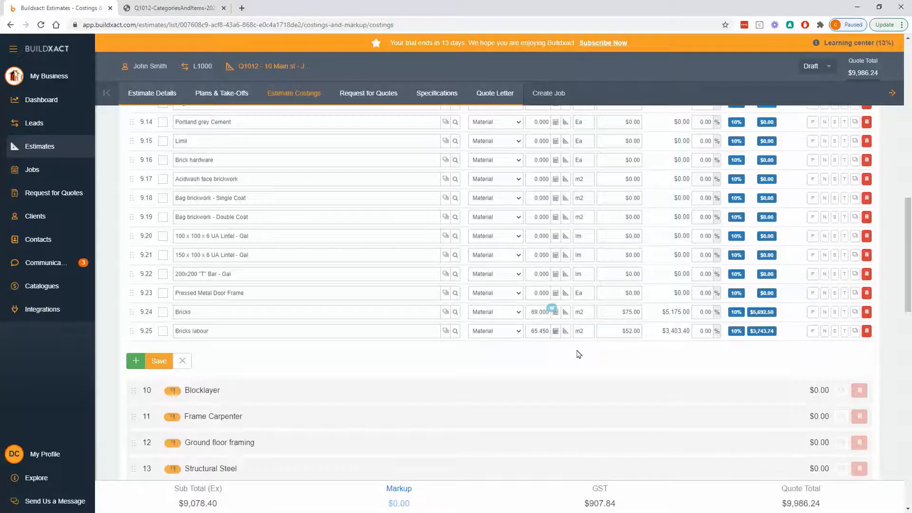
mouse_move(511, 349)
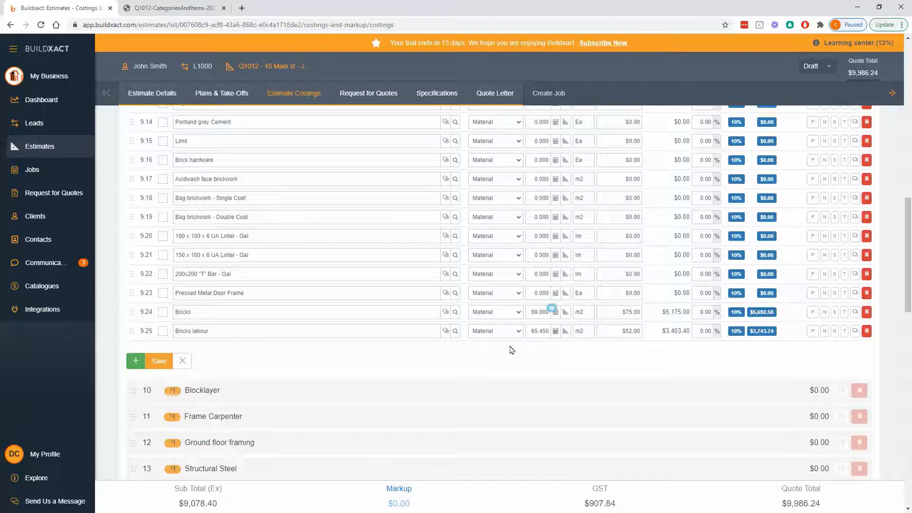
mouse_move(508, 355)
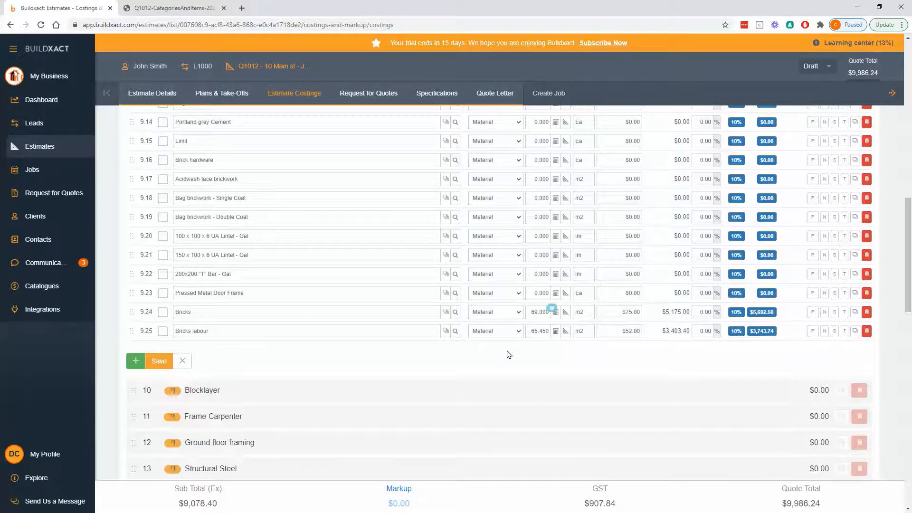
mouse_move(516, 358)
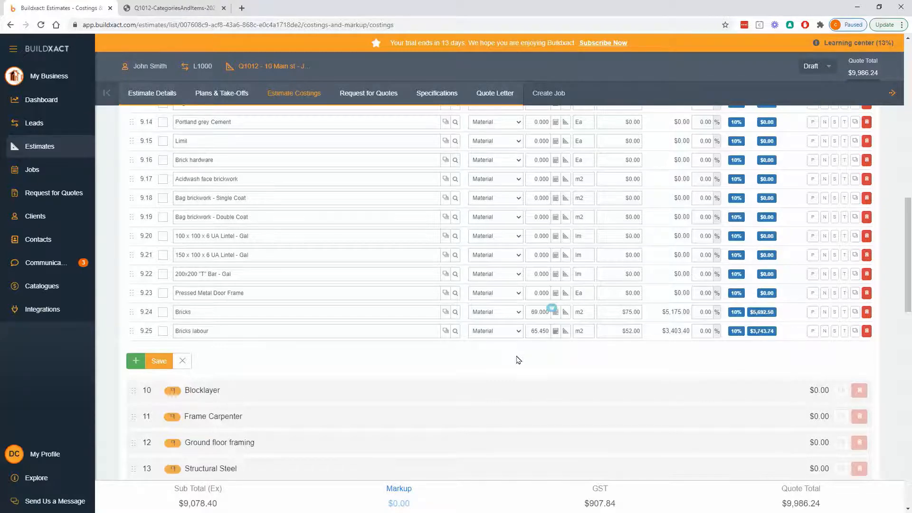
mouse_move(514, 356)
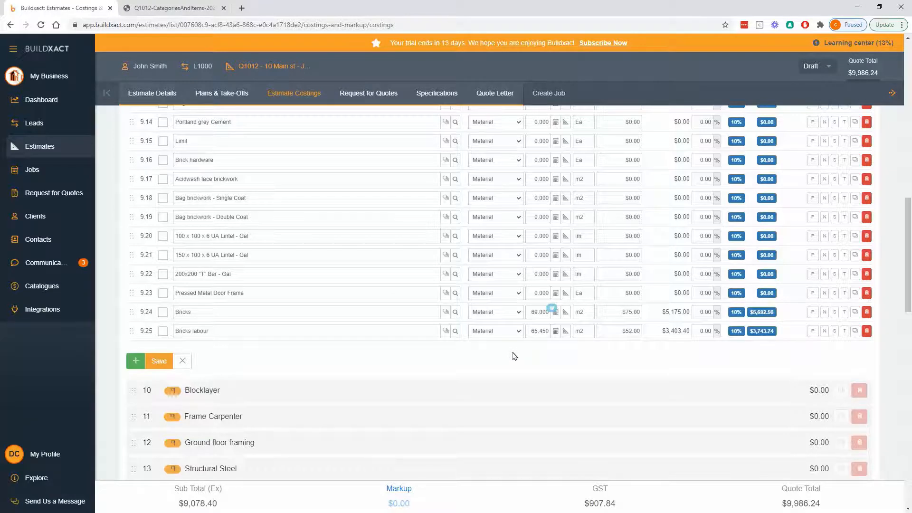
mouse_move(557, 333)
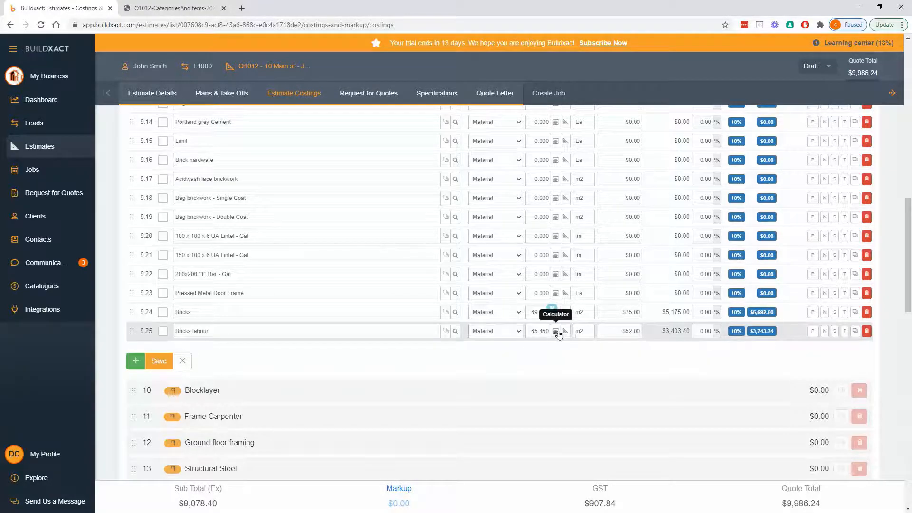
mouse_move(557, 334)
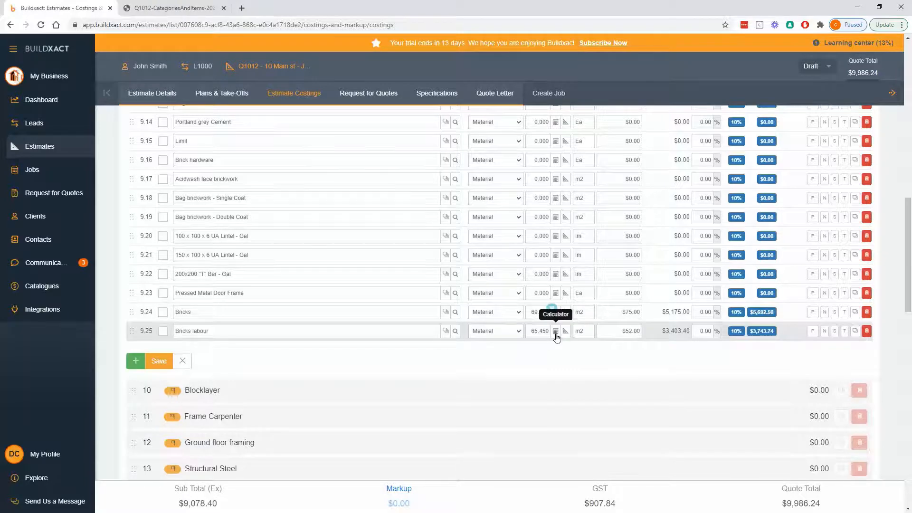
mouse_move(552, 351)
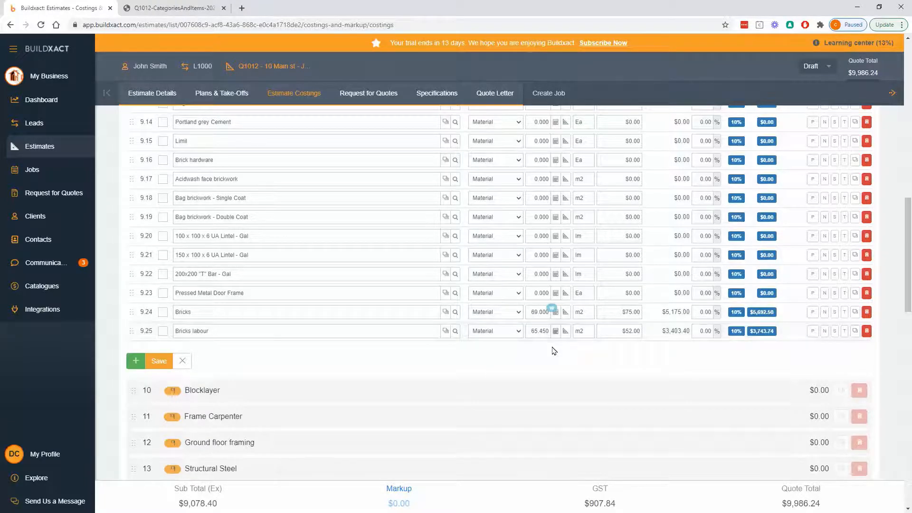
mouse_move(158, 361)
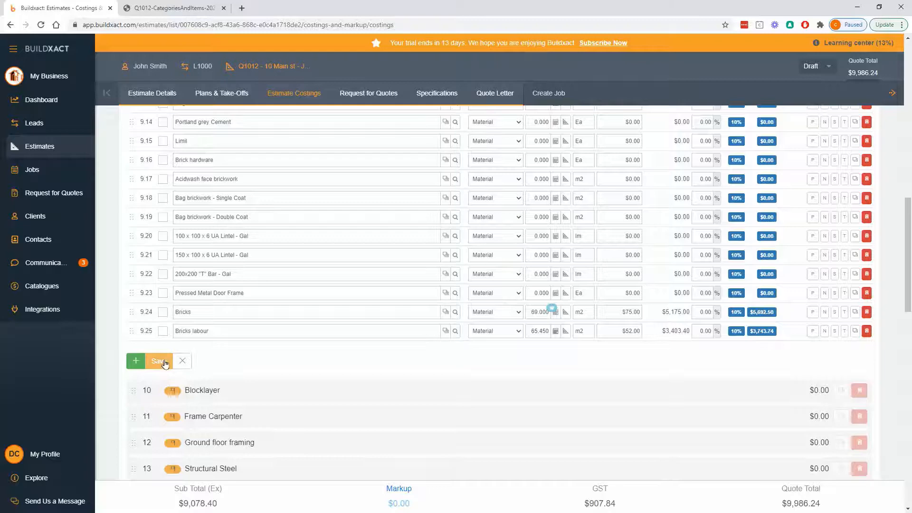
Save the estimate and go to its Plans & Take-Offs, listing Test 9.47 lm and Bricks 65.45 m2
left_click(160, 361)
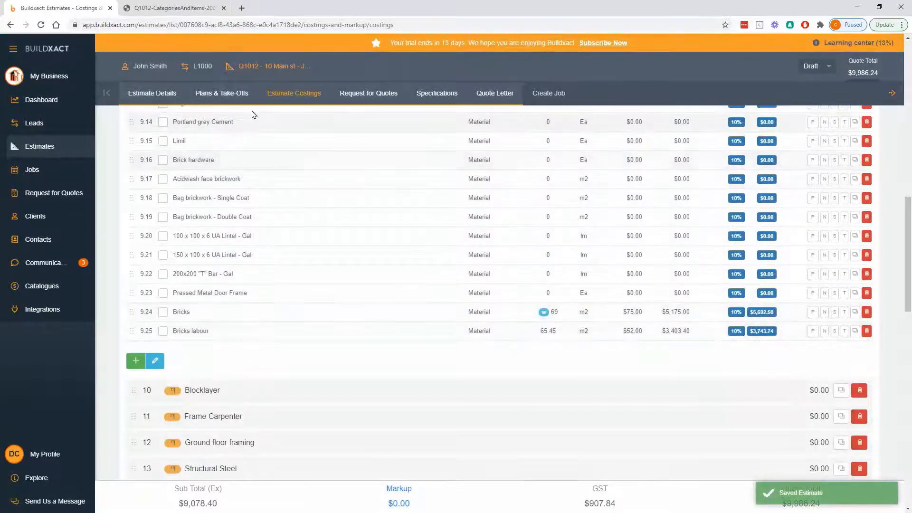
left_click(221, 94)
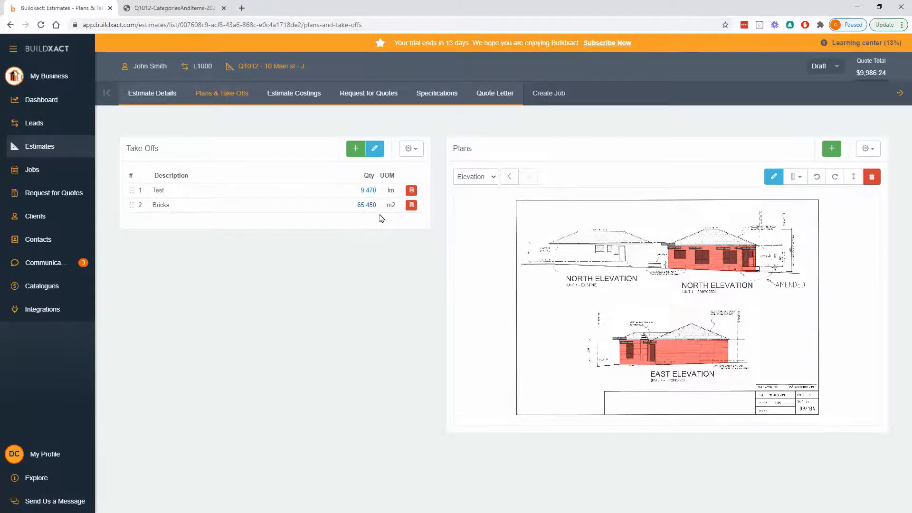
mouse_move(365, 210)
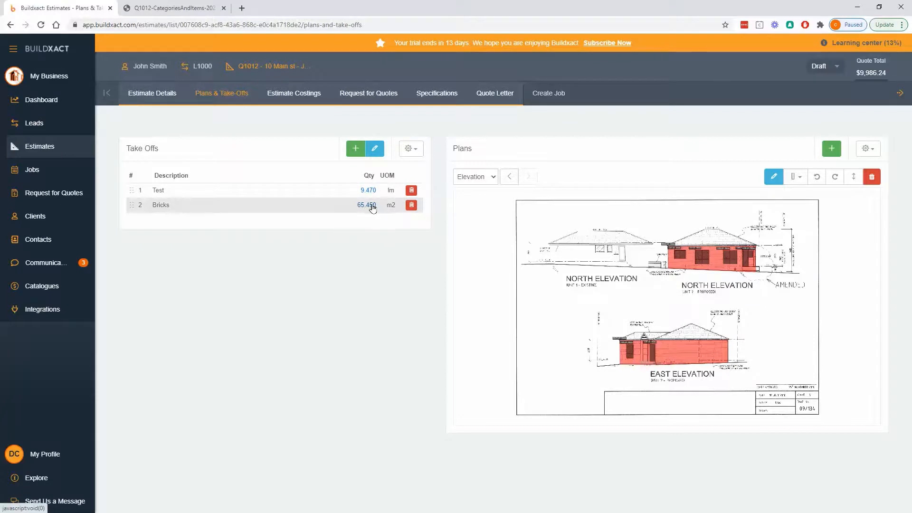
mouse_move(302, 96)
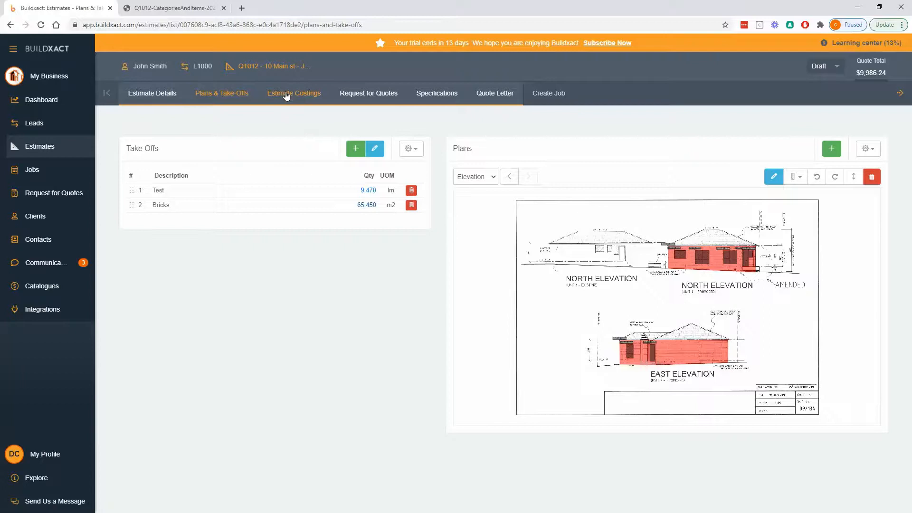
mouse_move(338, 145)
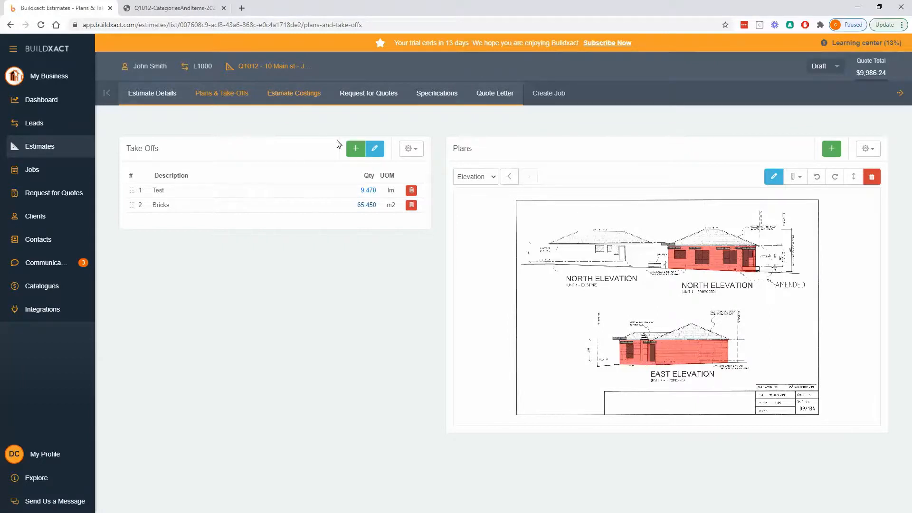
mouse_move(293, 93)
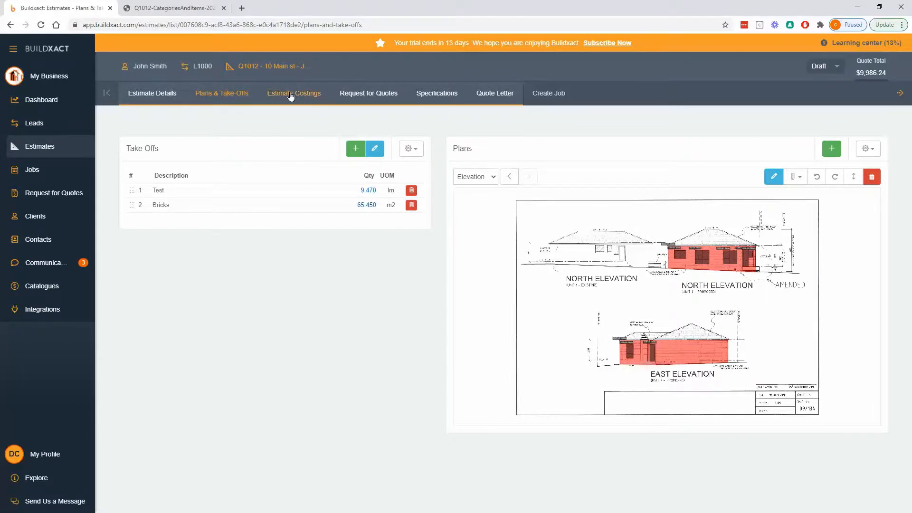
Return to Estimate Costings, with the Bricklayer group now at $8,578.40
left_click(293, 93)
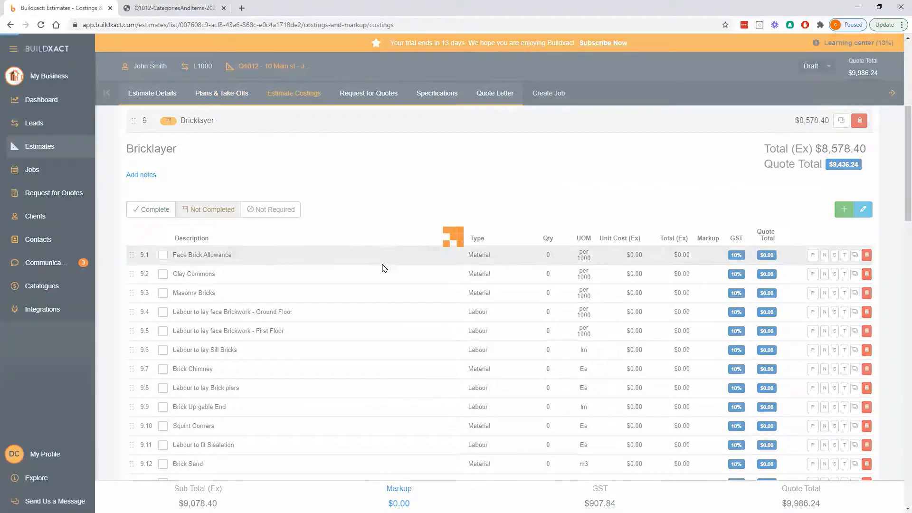